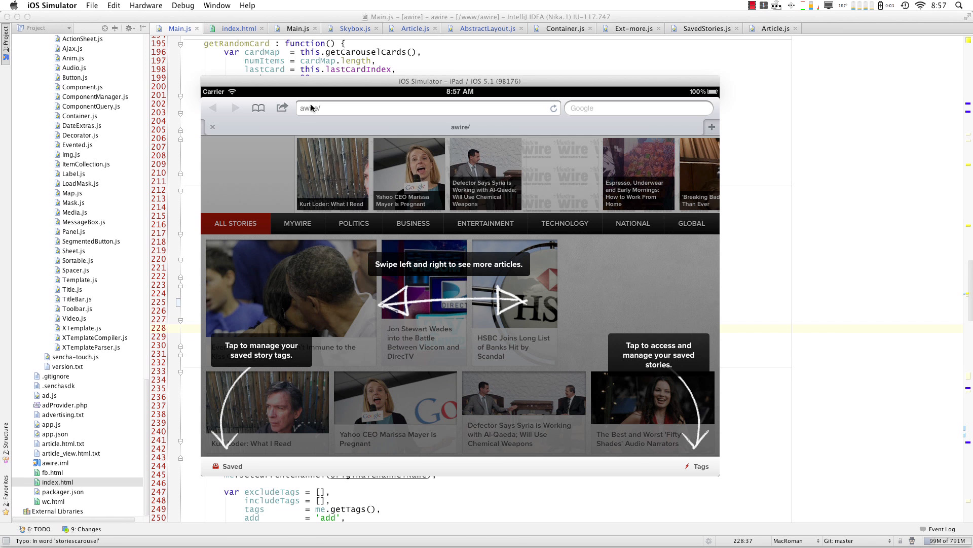
mouse_move(311, 208)
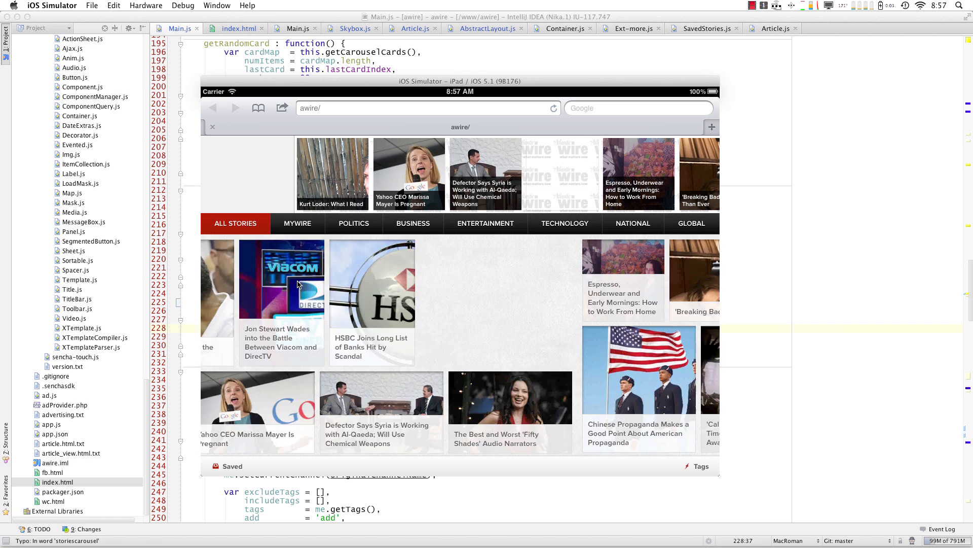
Step: Open the 'Breaking Bad' Is Bigger Than Ever article from the story grid
left_click(699, 173)
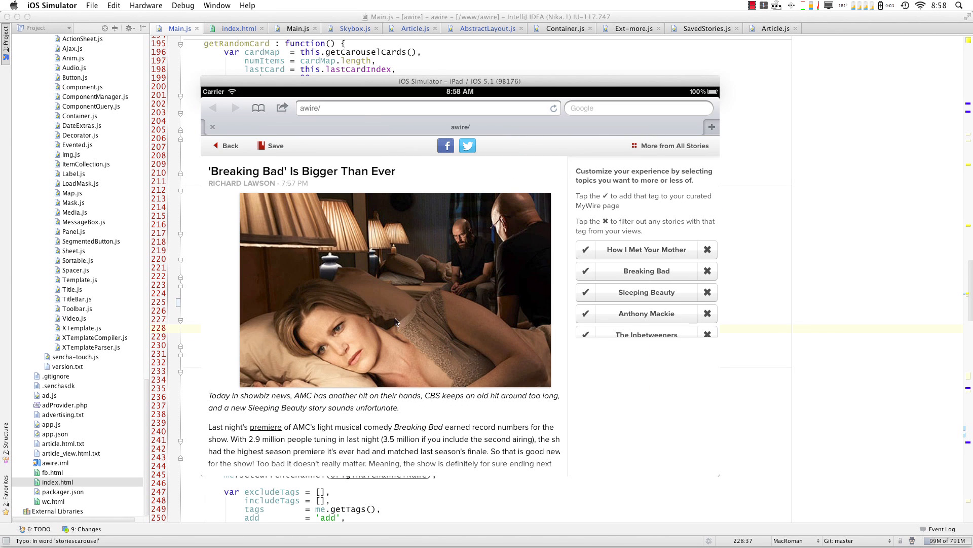
mouse_move(388, 362)
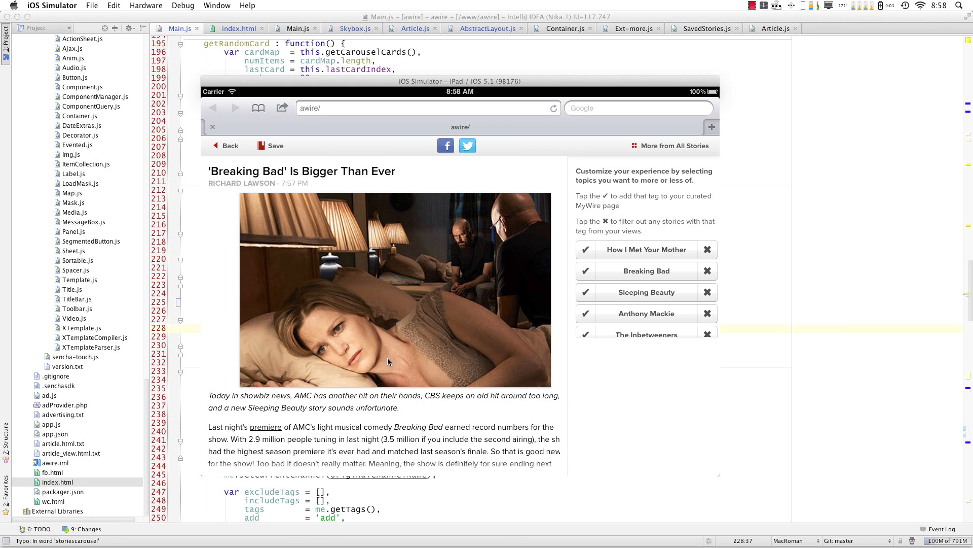
mouse_move(584, 253)
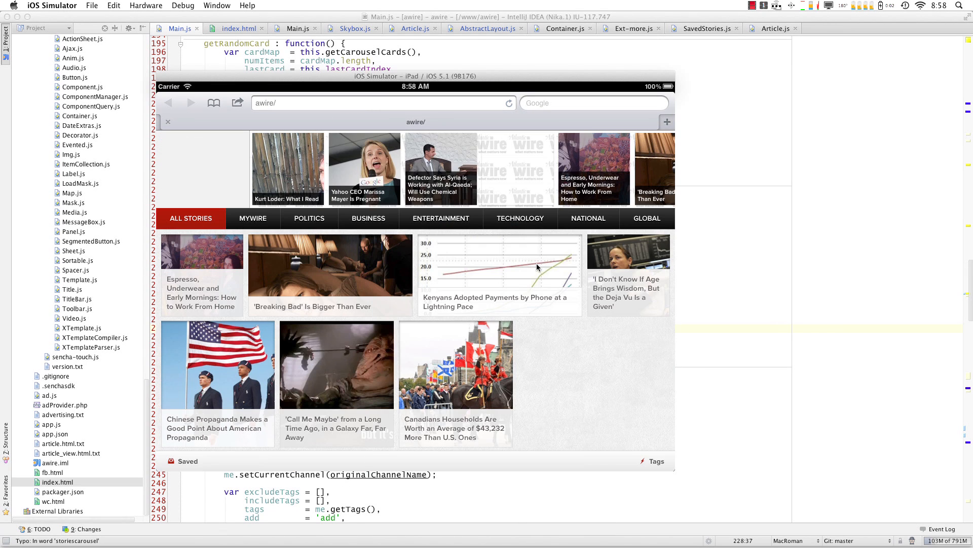
mouse_move(409, 268)
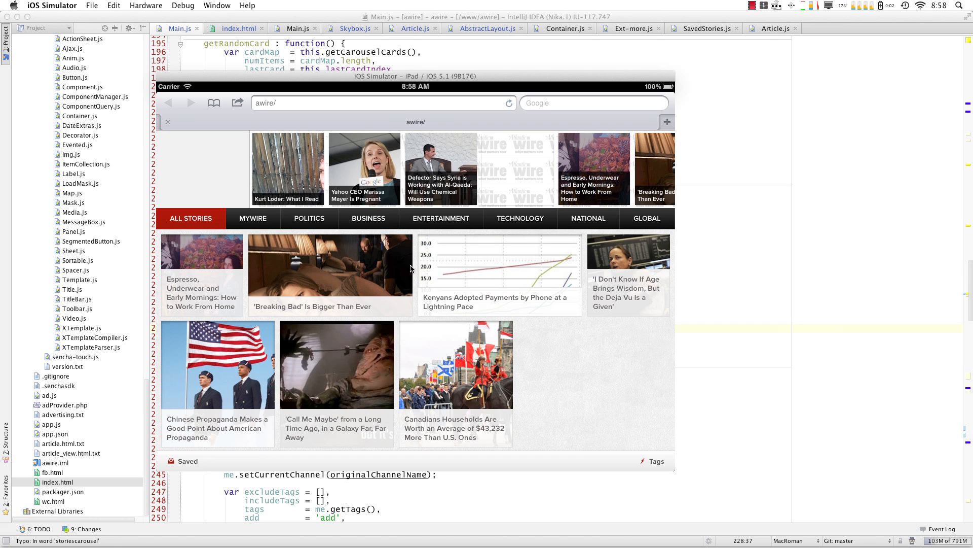
mouse_move(491, 217)
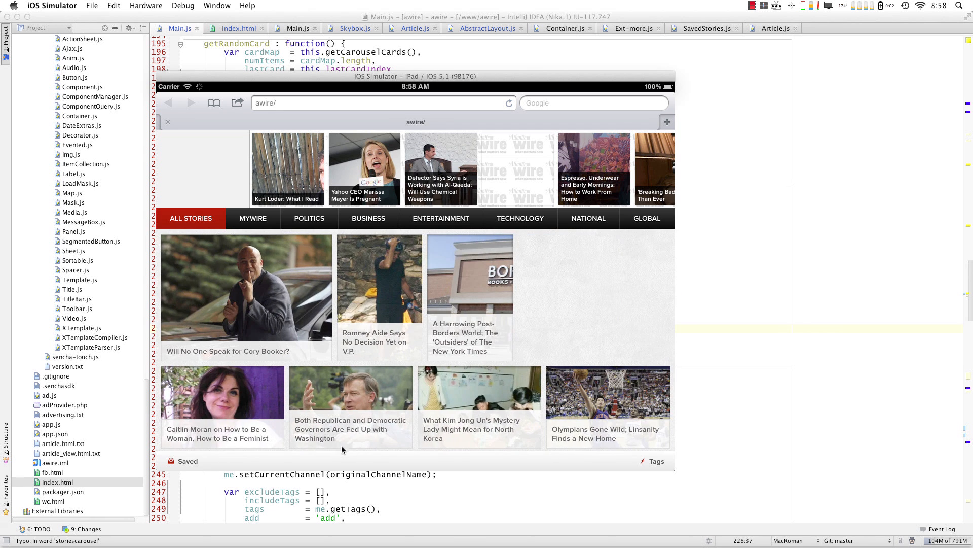
Step: View the post-Borders World article, return to the grid, then open the governors article
left_click(469, 298)
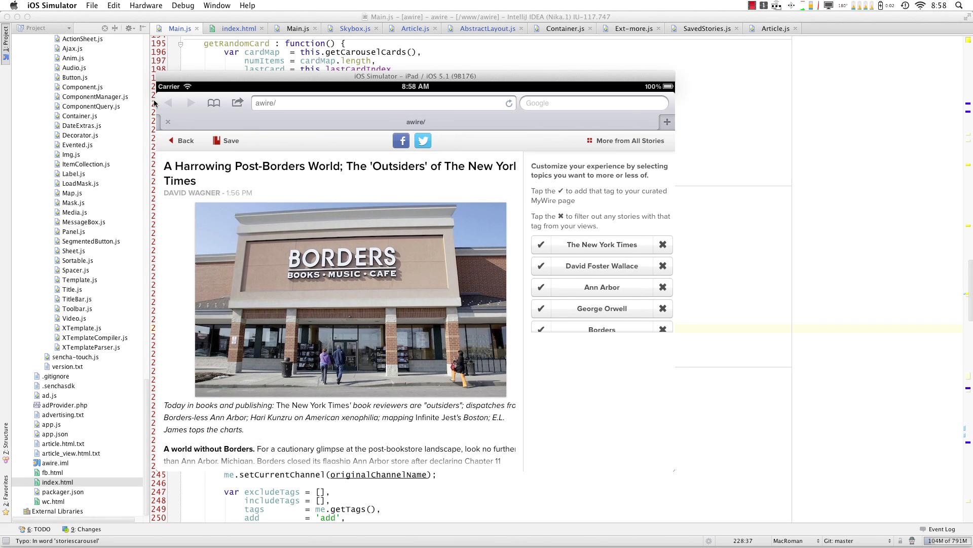
left_click(179, 140)
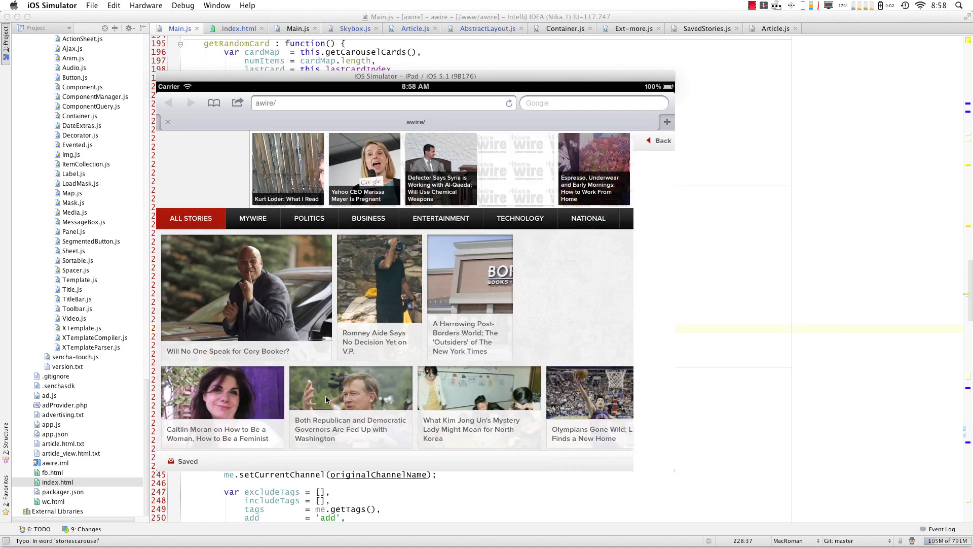
left_click(351, 406)
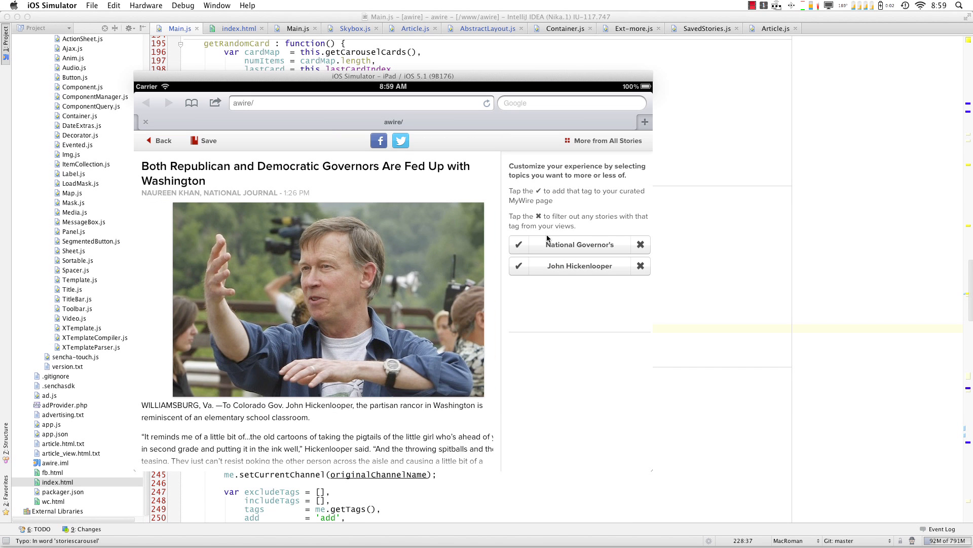
mouse_move(419, 74)
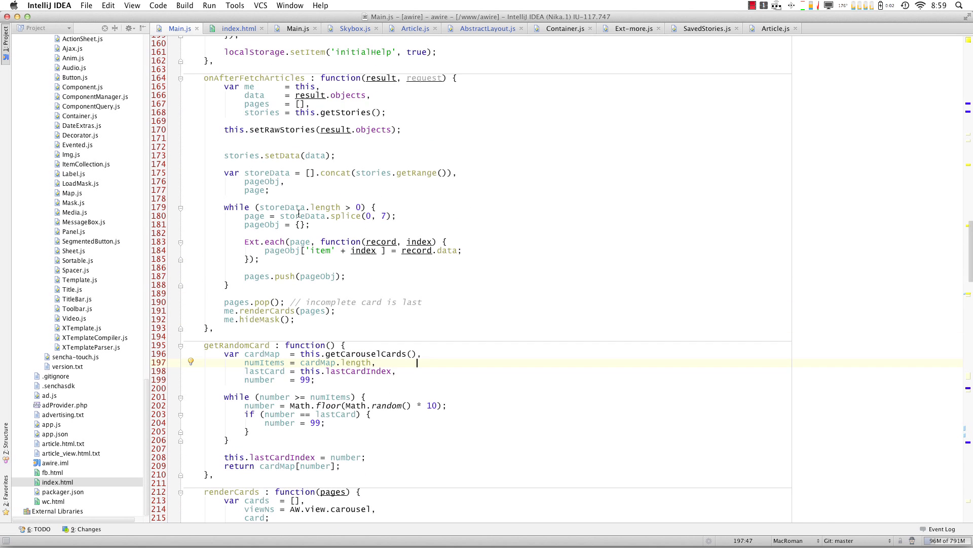
Step: Locate 'mainV' in Main.js and uncomment the onArticleShow mainViewEl lines
type("mainViewEl = this.mainView.renderElement.dom;")
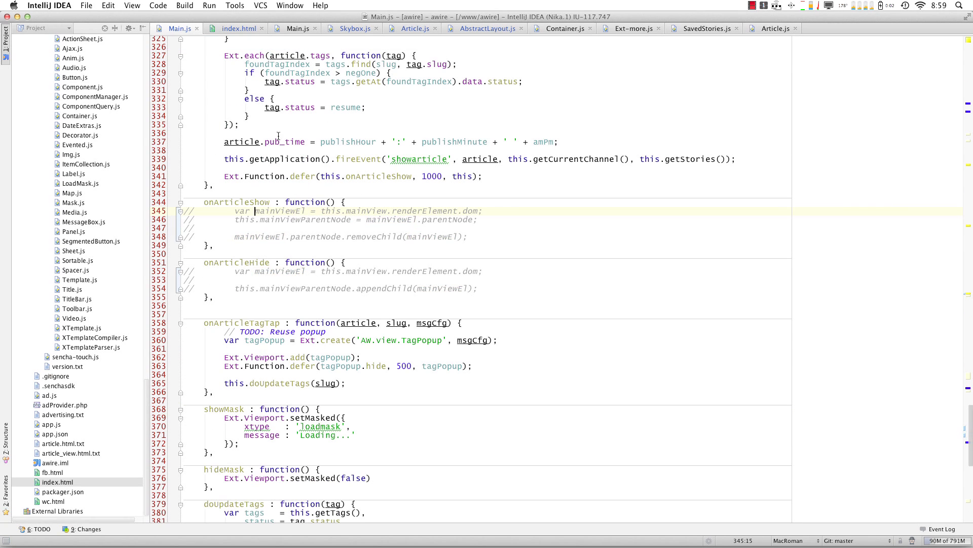
scroll("up", 3)
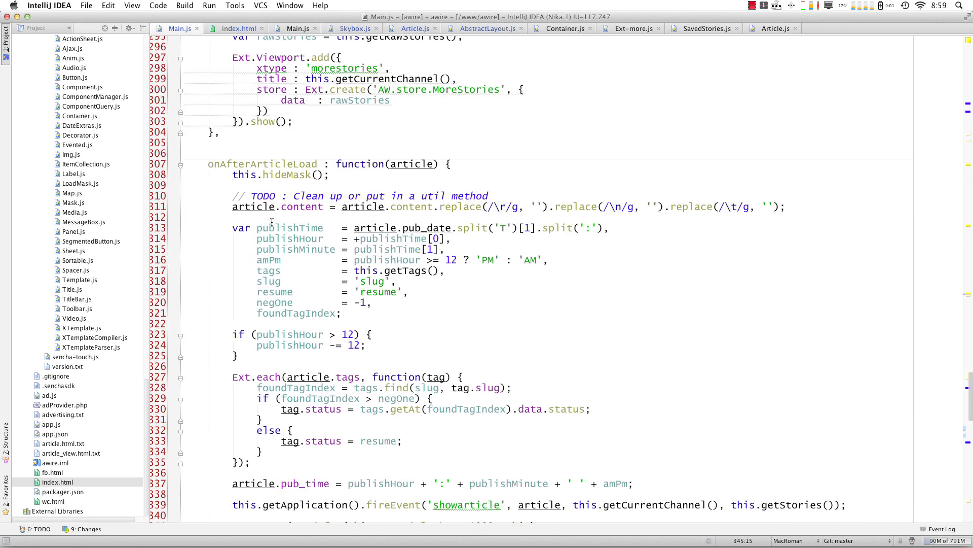
scroll("down", 3)
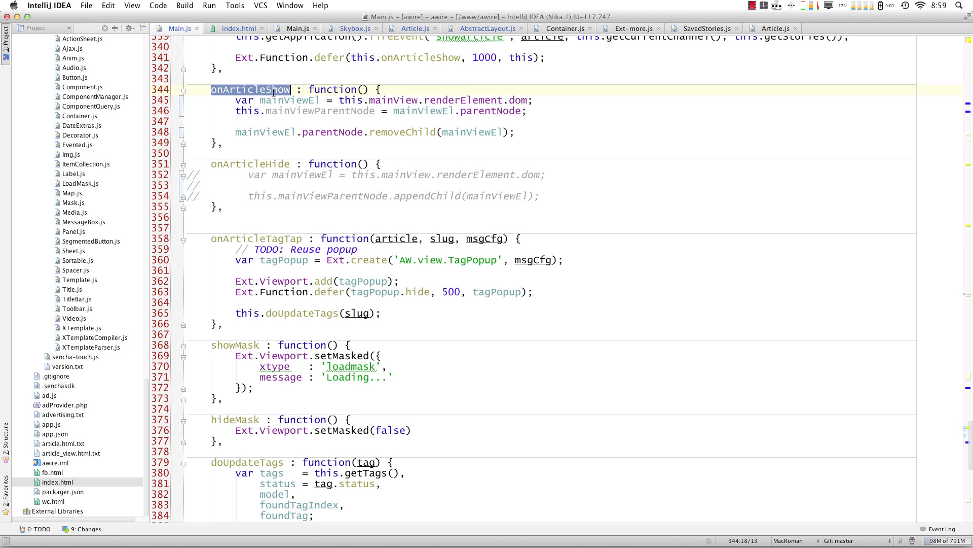
left_click(289, 112)
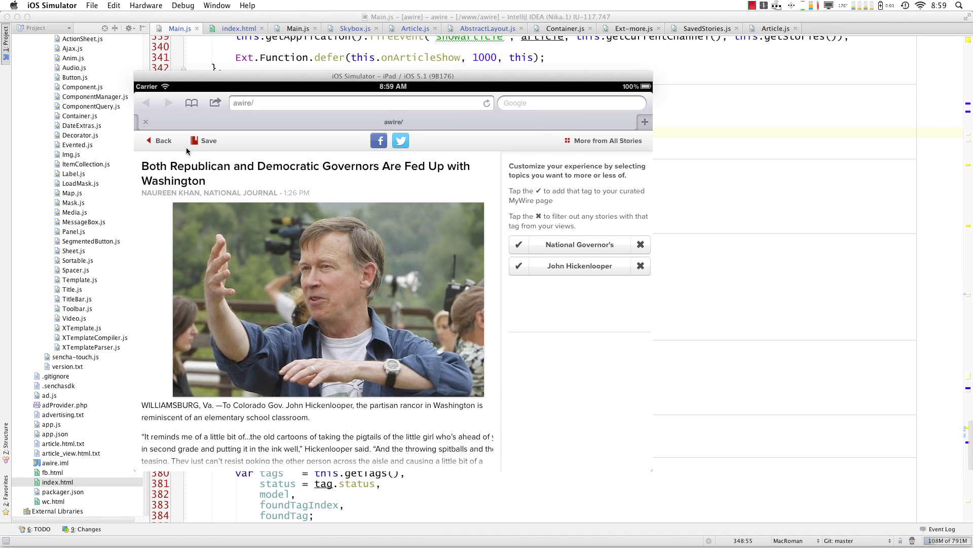
Step: Return from the governors article to the All Stories grid
left_click(159, 140)
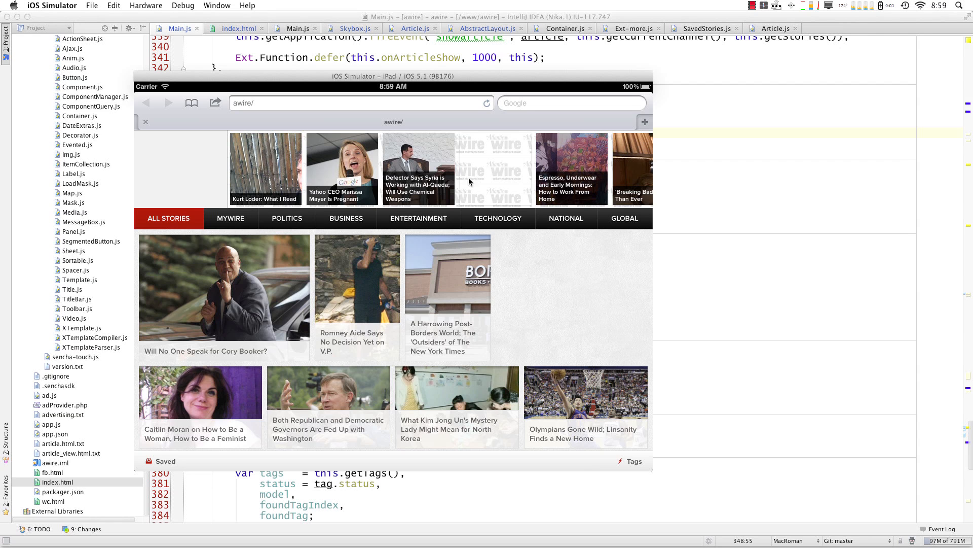
mouse_move(312, 92)
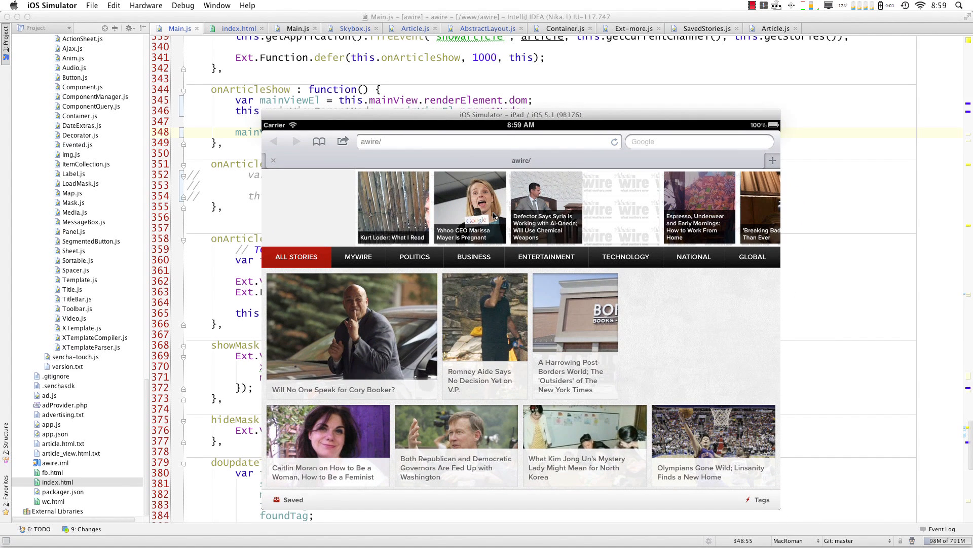
mouse_move(467, 308)
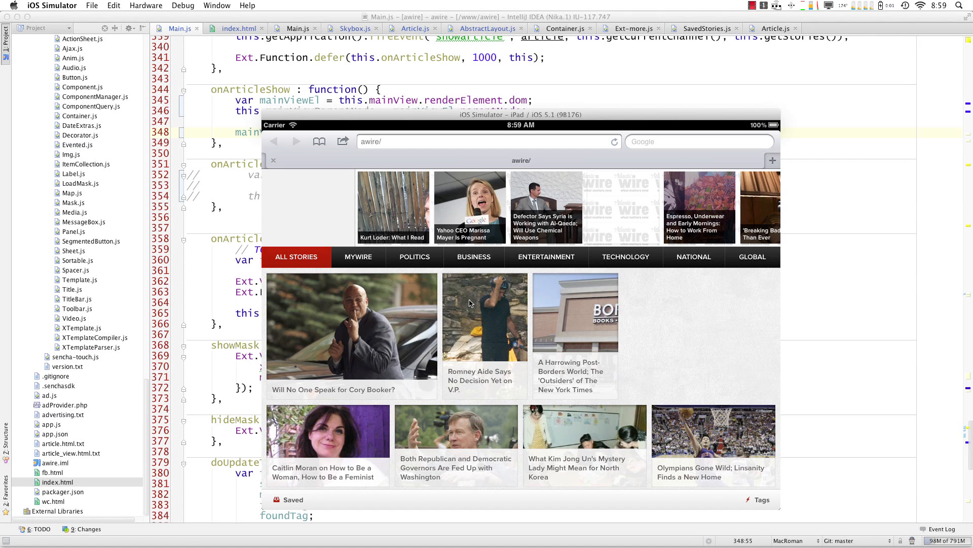
mouse_move(383, 222)
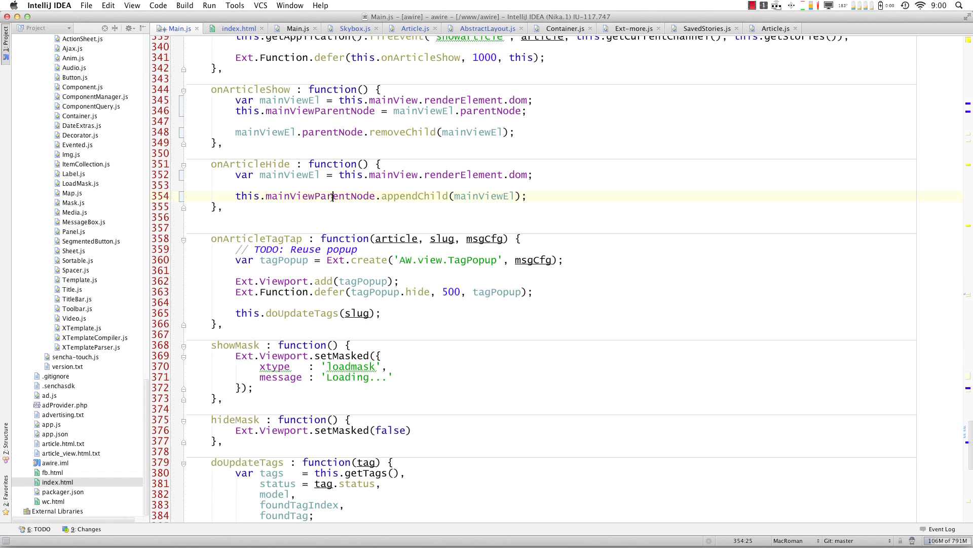
Step: Inspect appendChild and renderElement.dom in onArticleHide, then switch to the iOS Simulator
double_click(413, 196)
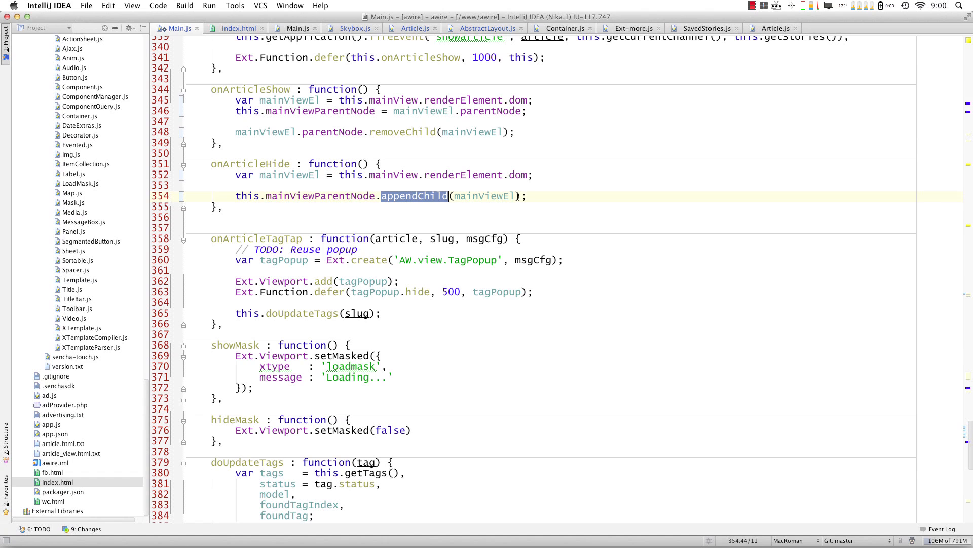
double_click(484, 195)
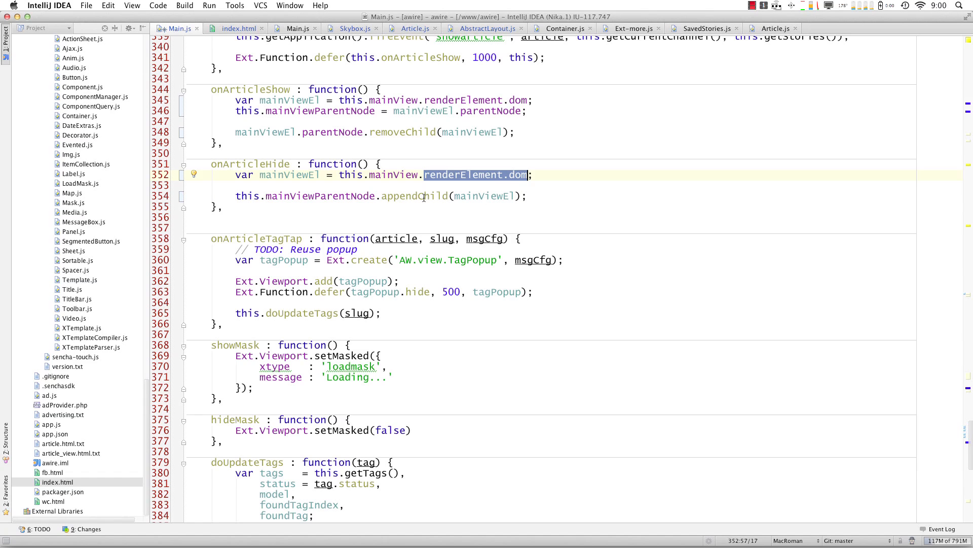
key("cmd+tab")
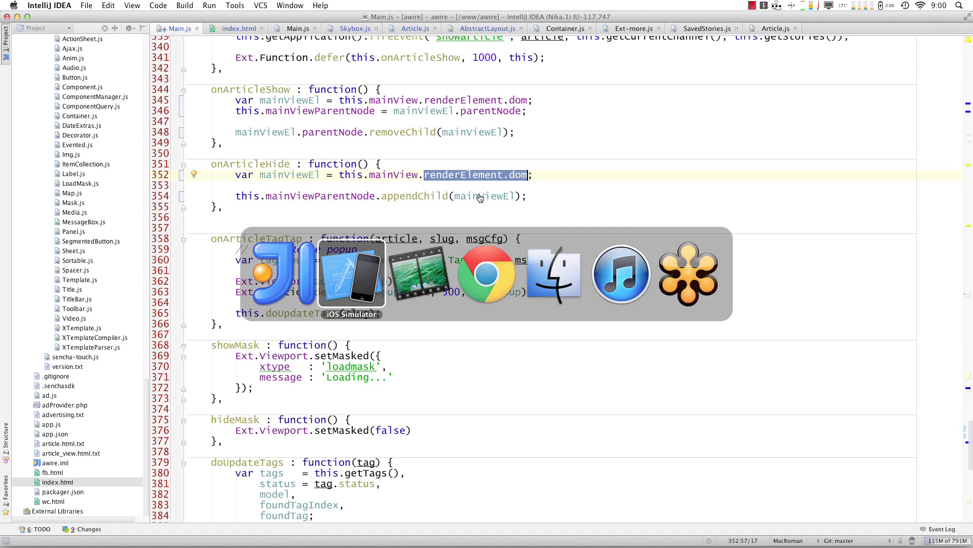
left_click(351, 273)
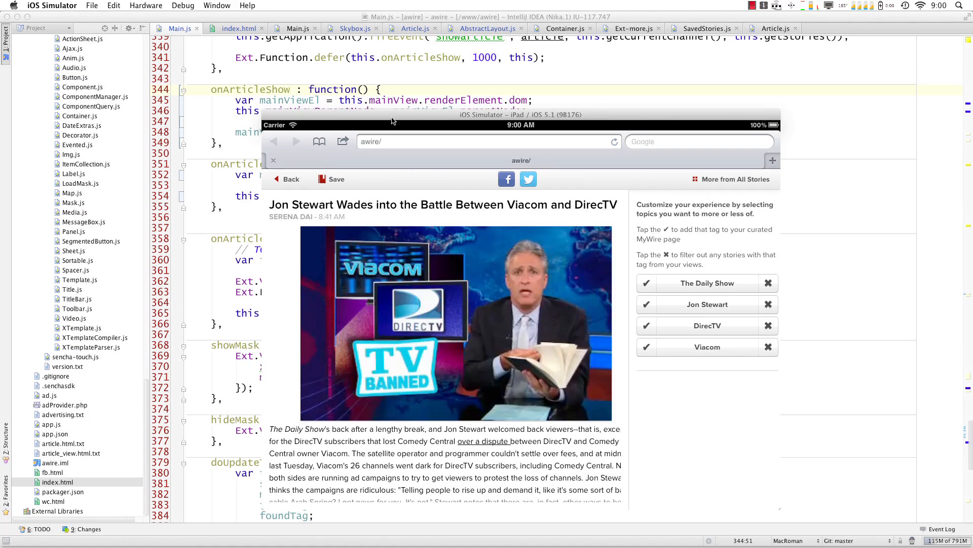
Step: Reposition the simulator window showing the Jon Stewart article over the editor
left_click_drag(391, 121, 378, 81)
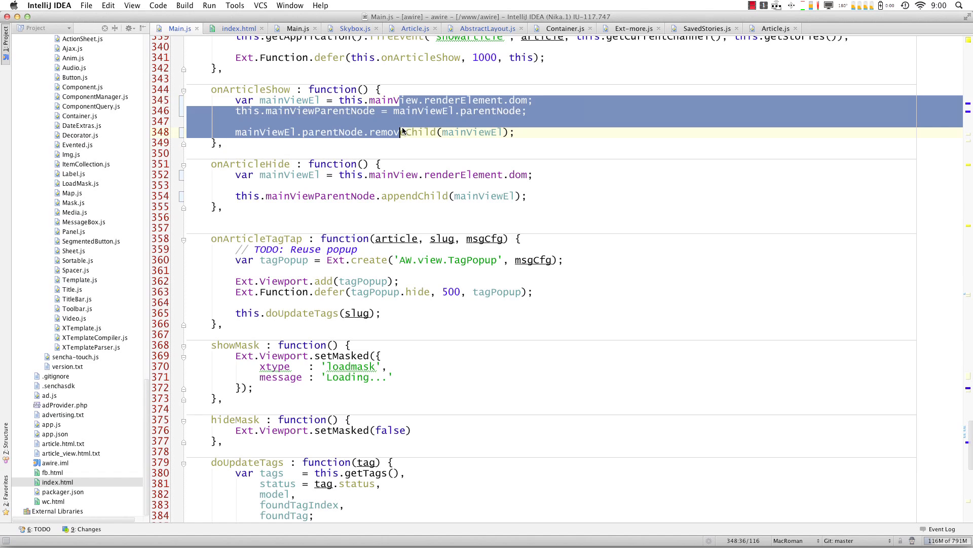
Step: Switch back to the simulator showing the Jon Stewart Viacom–DirecTV article
key("cmd+/")
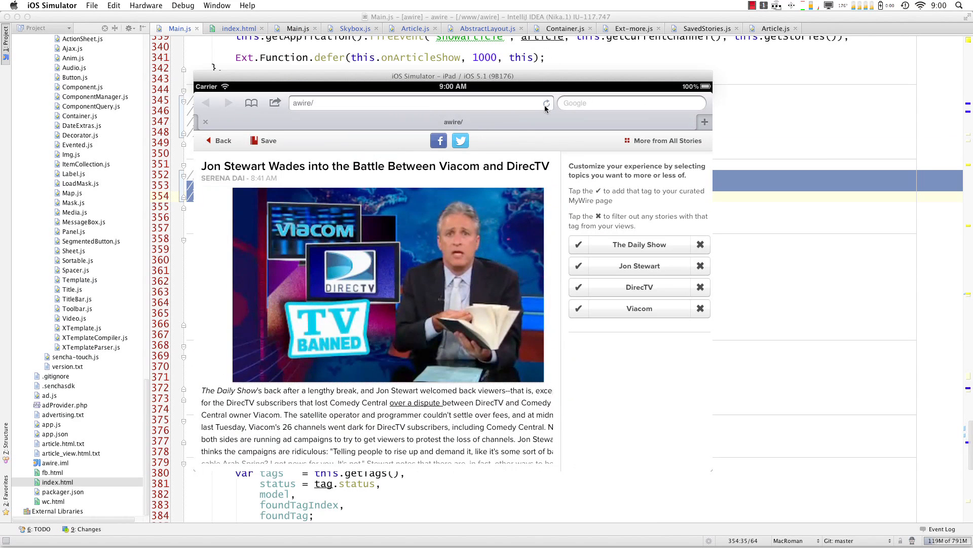
Step: Reload the news app, reopen the Jon Stewart Viacom–DirecTV article, and return to All Stories
left_click(219, 140)
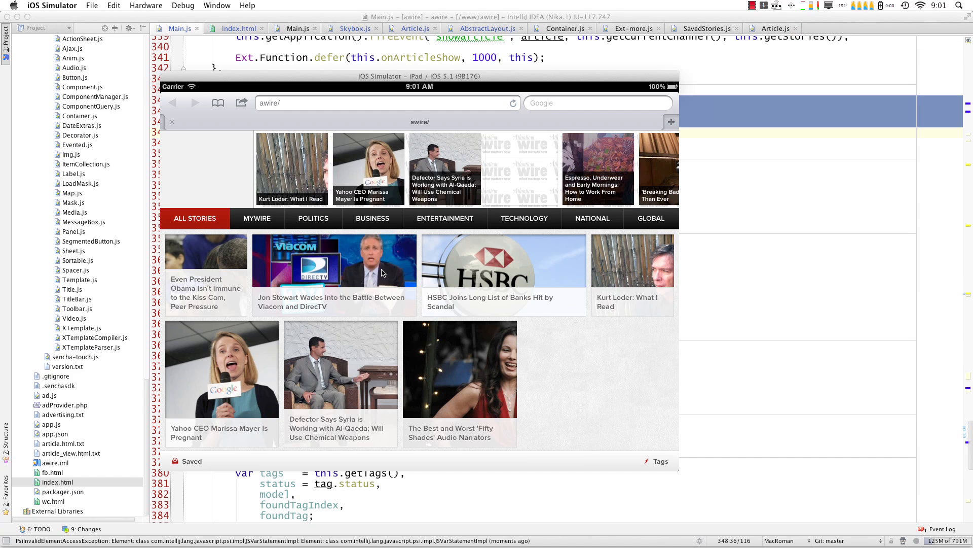
left_click(335, 273)
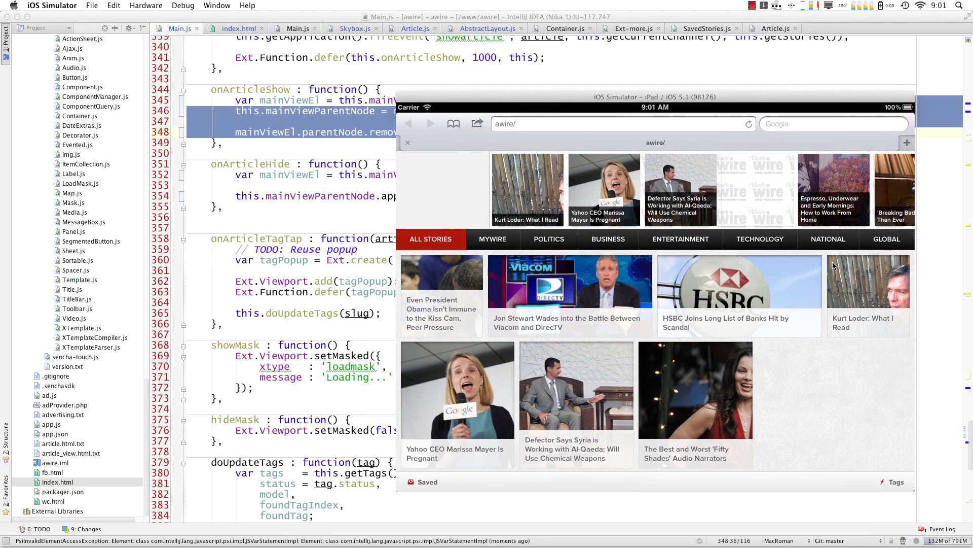
mouse_move(550, 264)
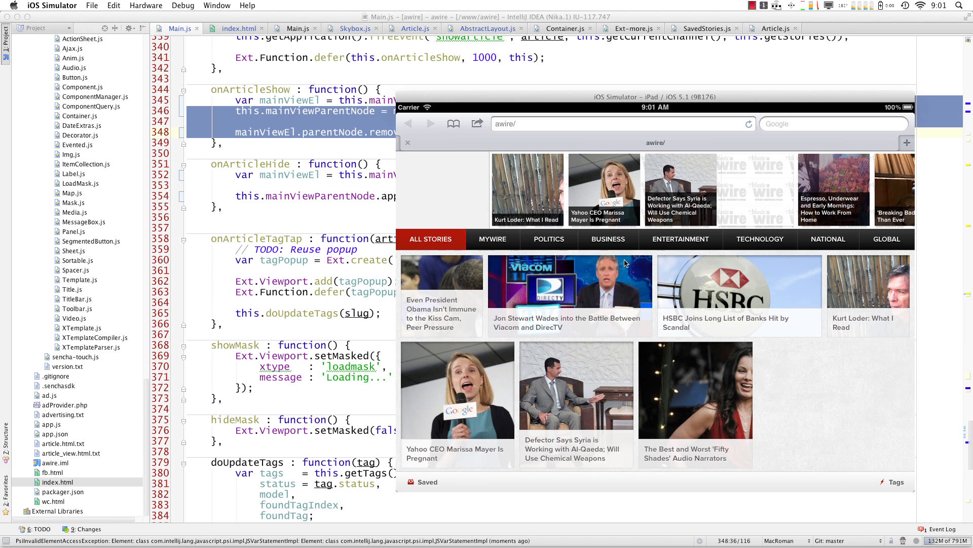
mouse_move(550, 292)
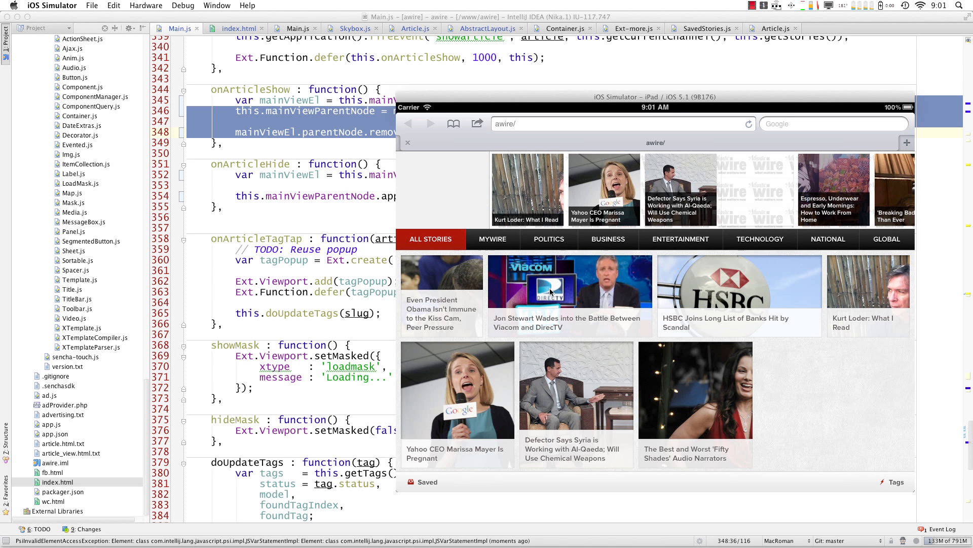
left_click(568, 281)
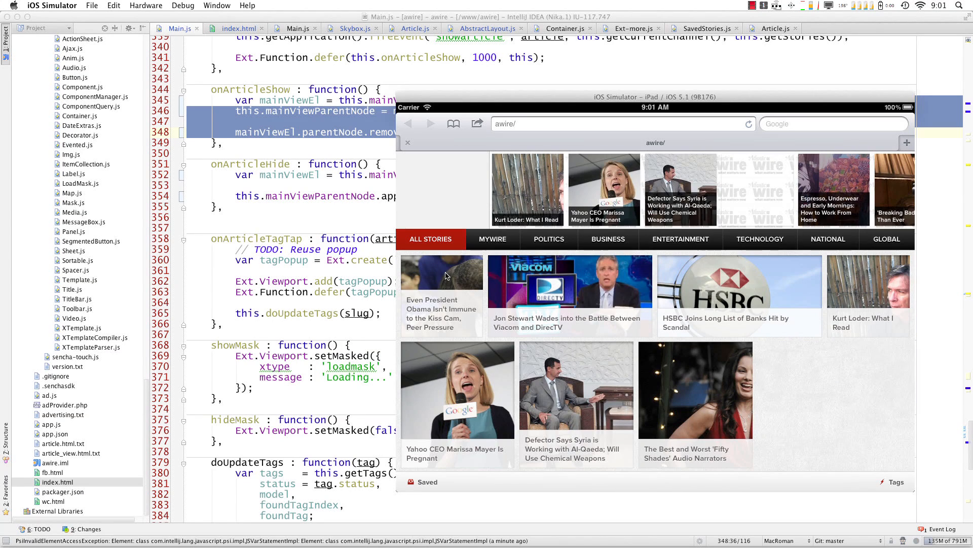
mouse_move(513, 295)
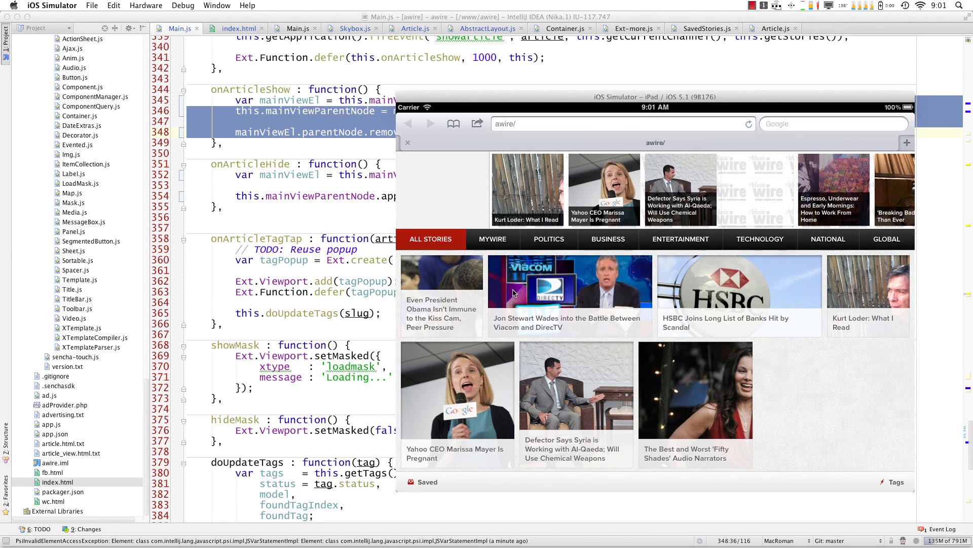
left_click(566, 283)
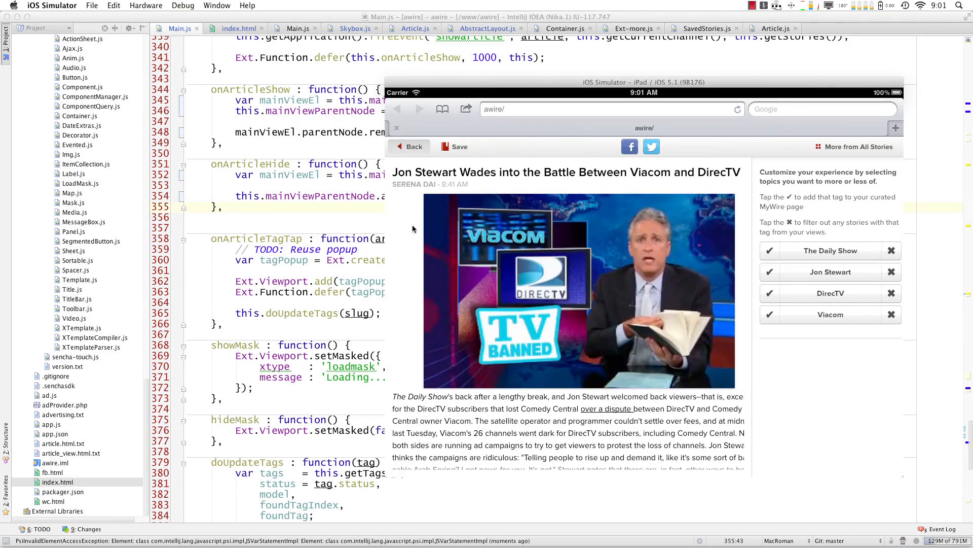
left_click(409, 146)
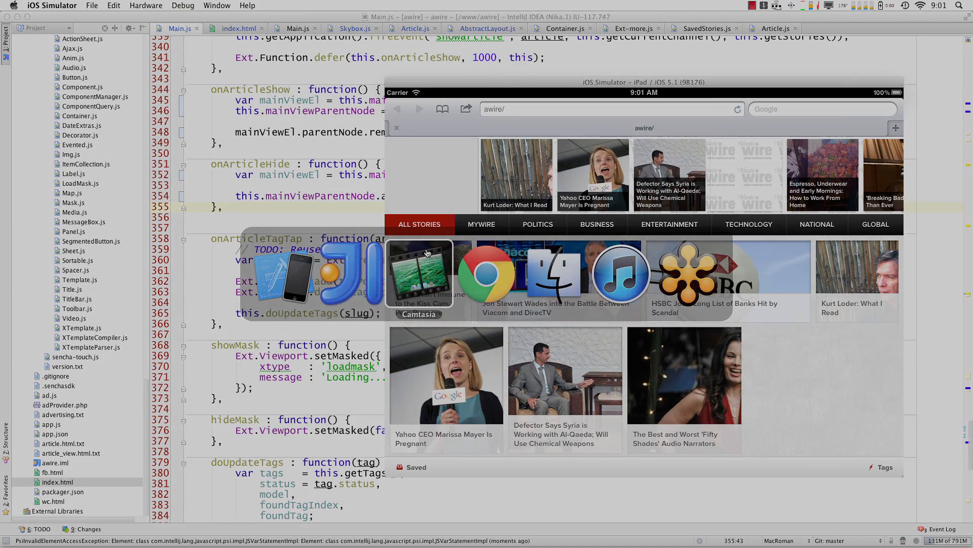